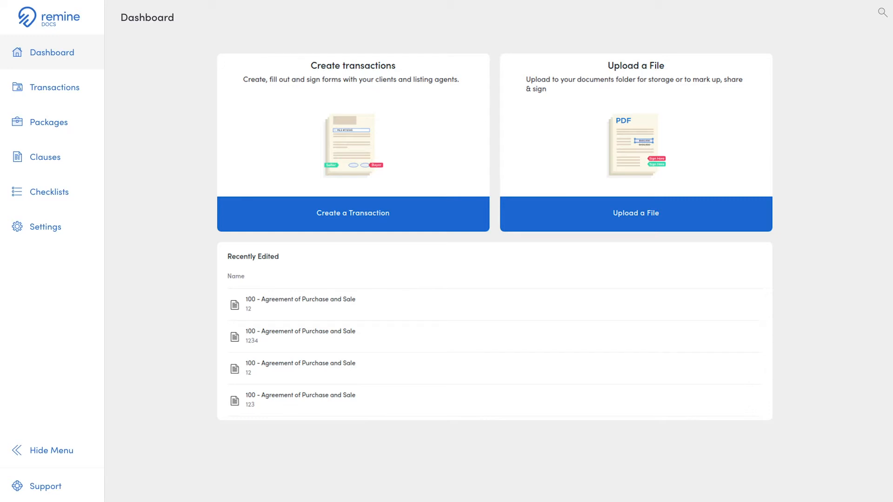
mouse_move(158, 287)
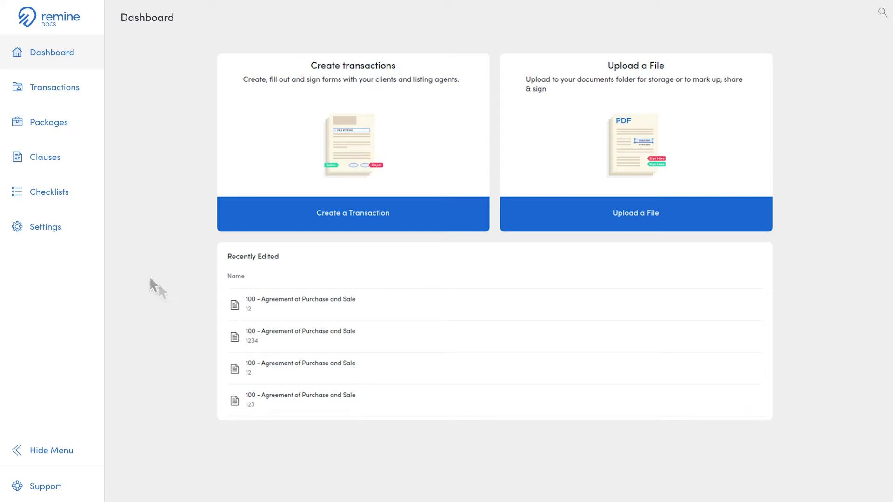
Open the account settings and scroll to the Document Timezone section, currently Eastern Time.
click(45, 226)
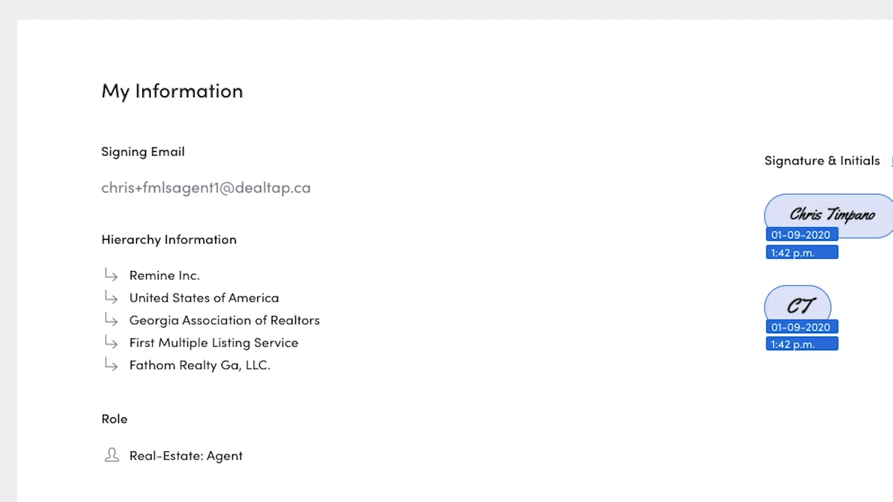
scroll(down, 3)
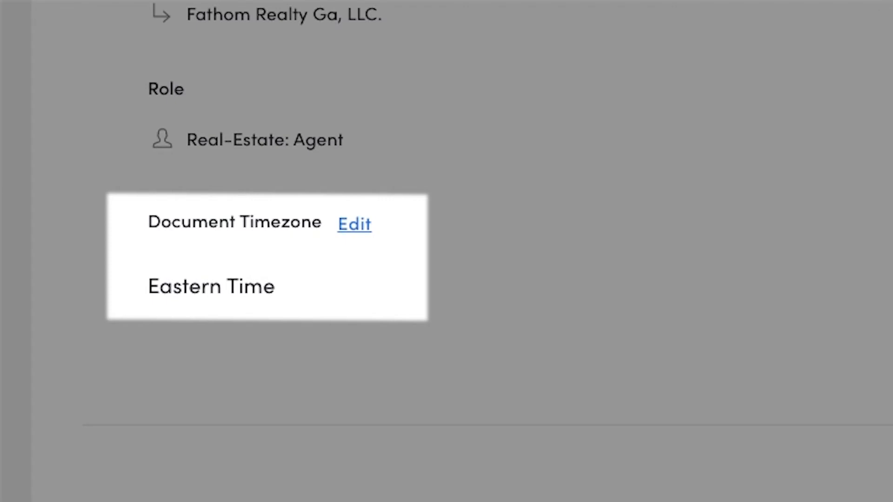
Edit the default document timezone and confirm (UTC-5:00) Eastern Time.
click(353, 224)
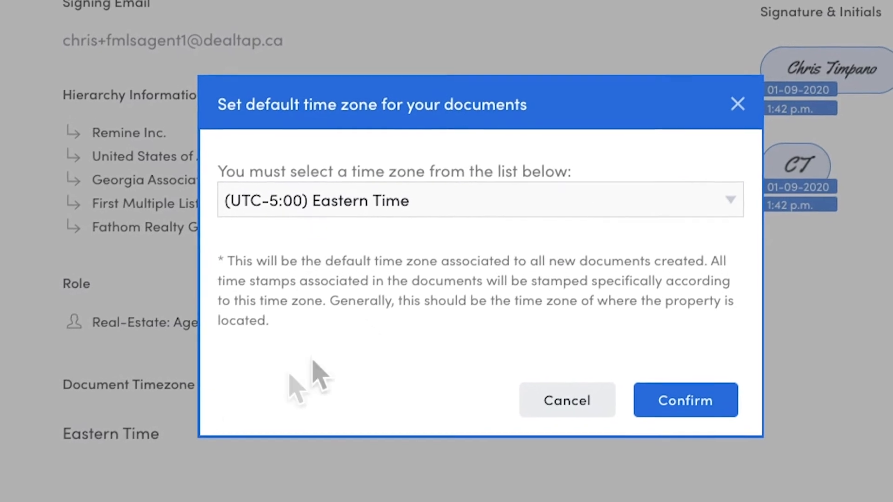
click(480, 201)
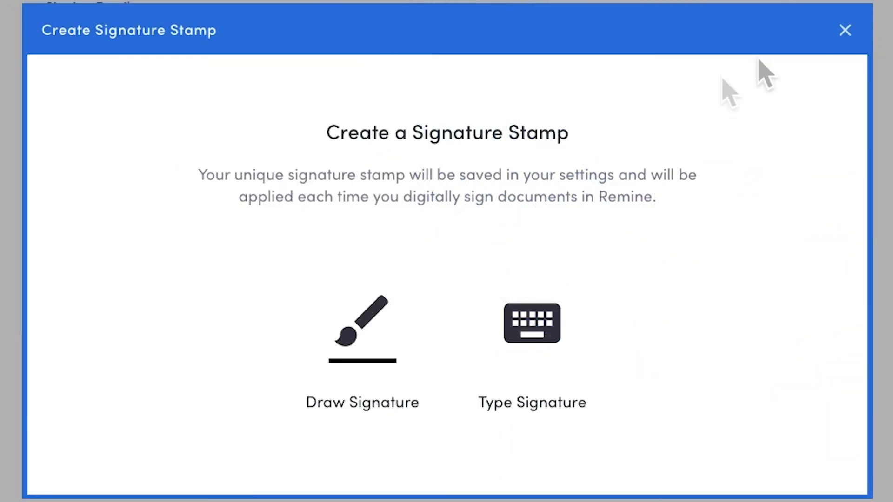
Create a typed signature stamp with signature 'Chris' and initials 'JT'.
click(362, 328)
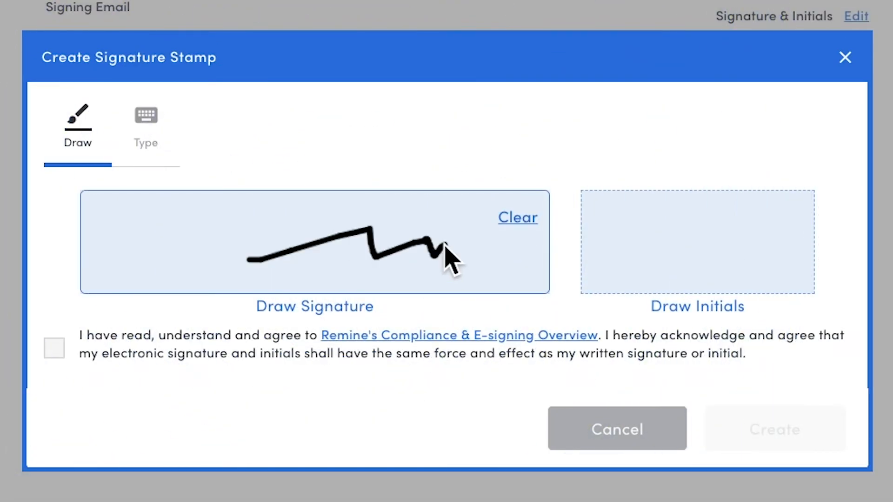
click(147, 125)
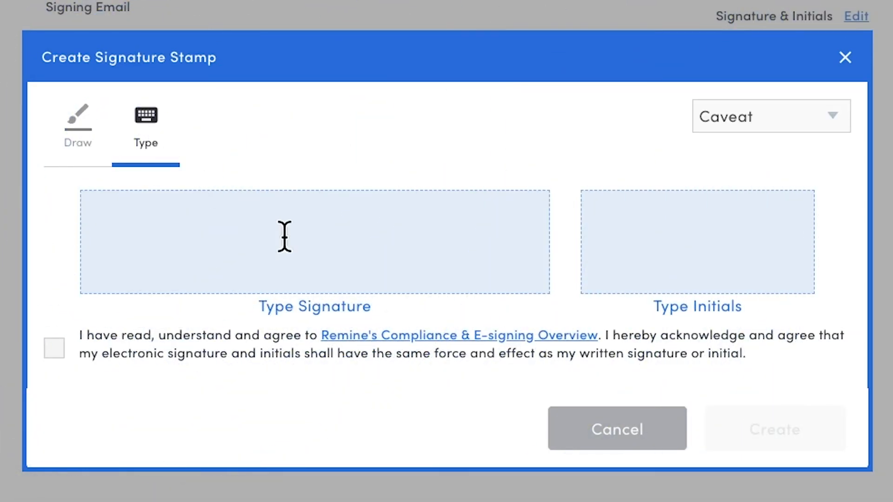
text(Chris Timpano)
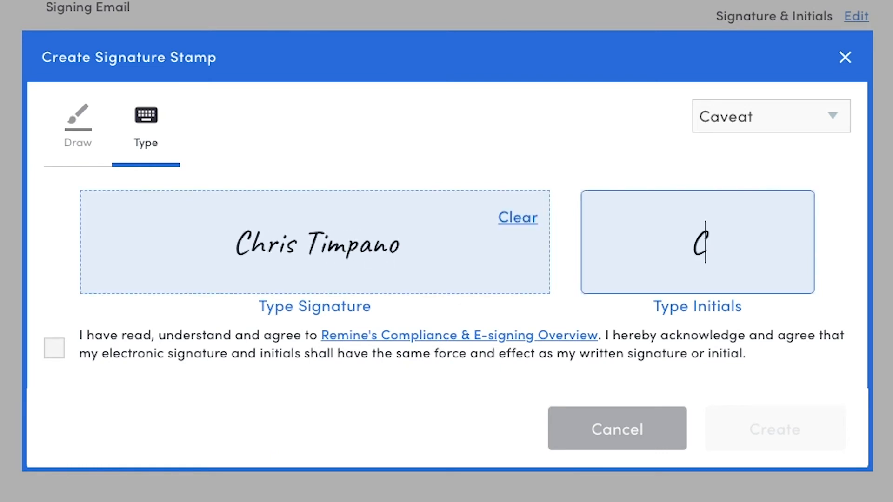
text(JT)
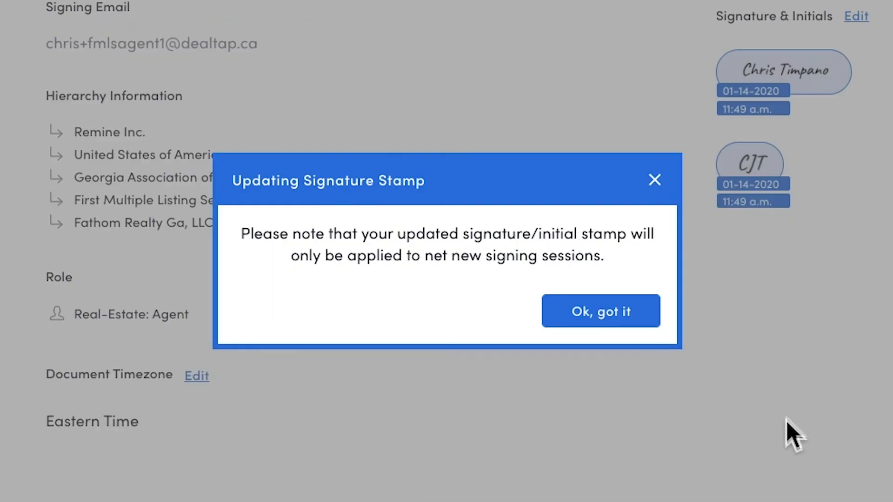
click(600, 311)
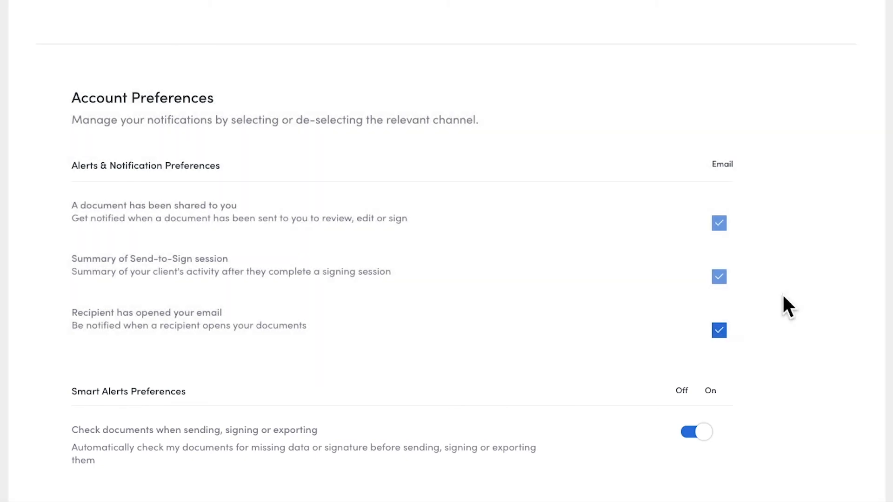
mouse_move(791, 319)
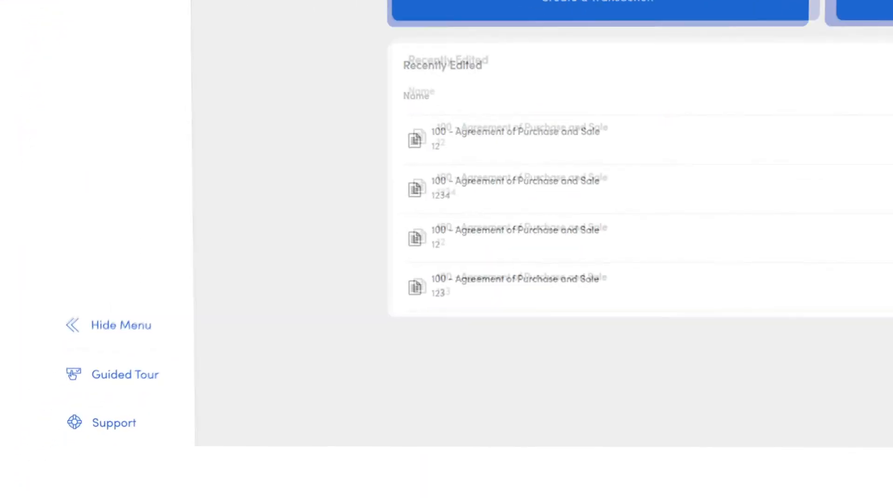
Open the Support resources from the sidebar after returning to the dashboard.
click(113, 423)
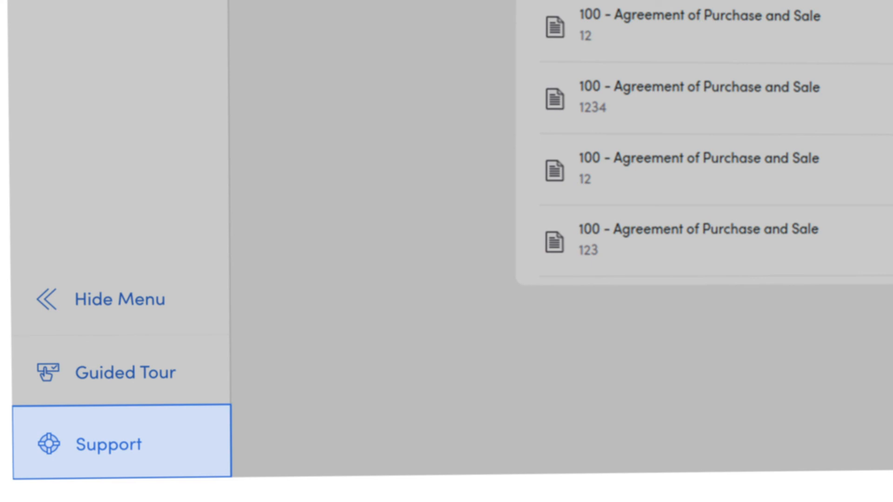